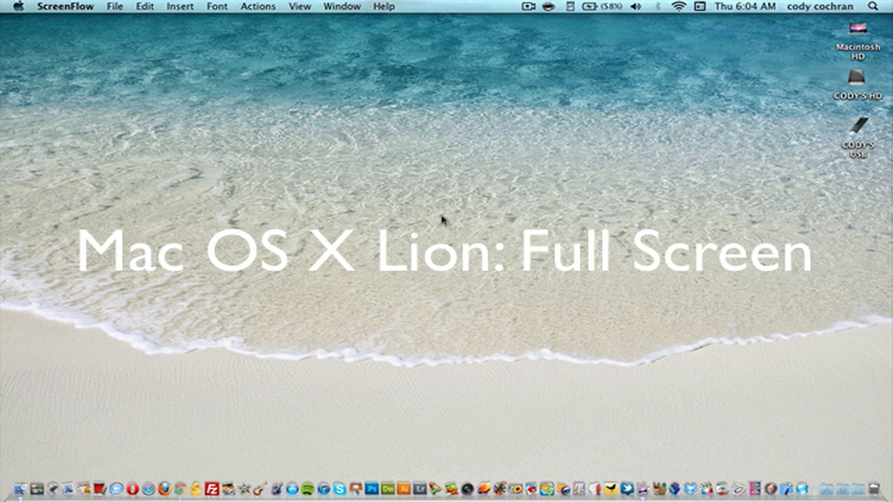
{"action": "mouse_move", "coordinate": [226, 482]}
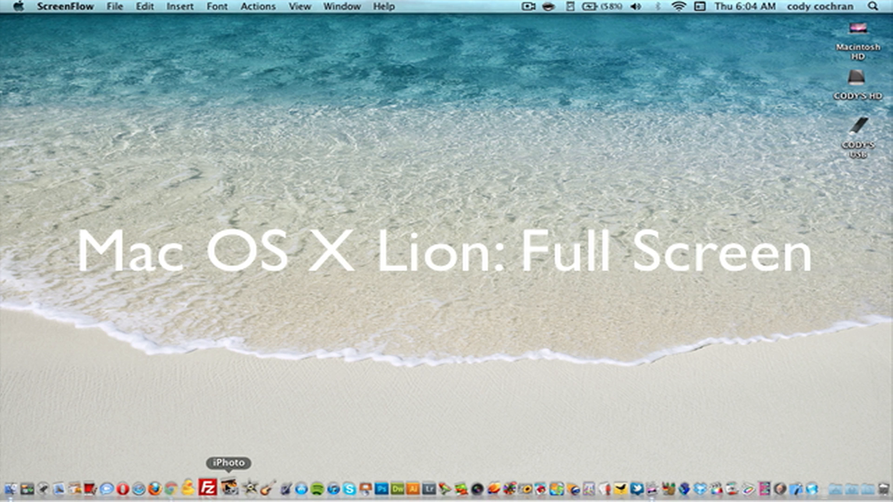
{"action": "mouse_move", "coordinate": [321, 220]}
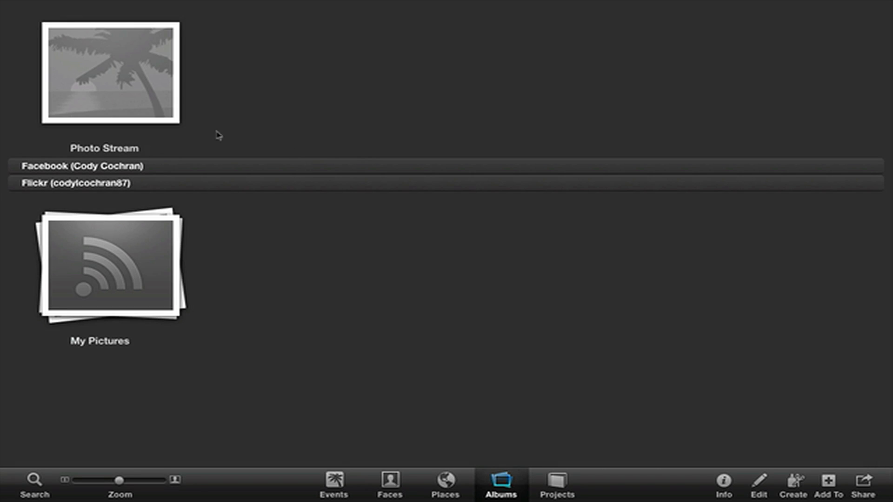
Select the Facebook album and cancel the Facebook login sheet that pops up
{"action": "left_click", "coordinate": [82, 166]}
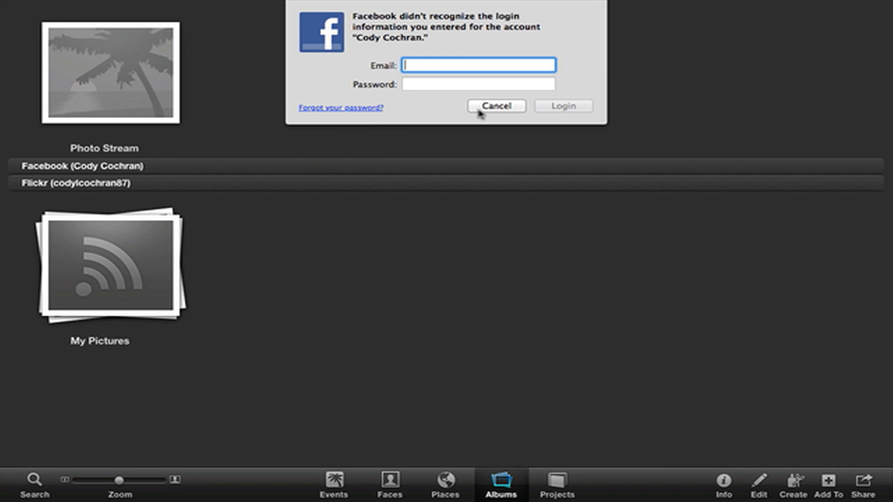
{"action": "left_click", "coordinate": [495, 106]}
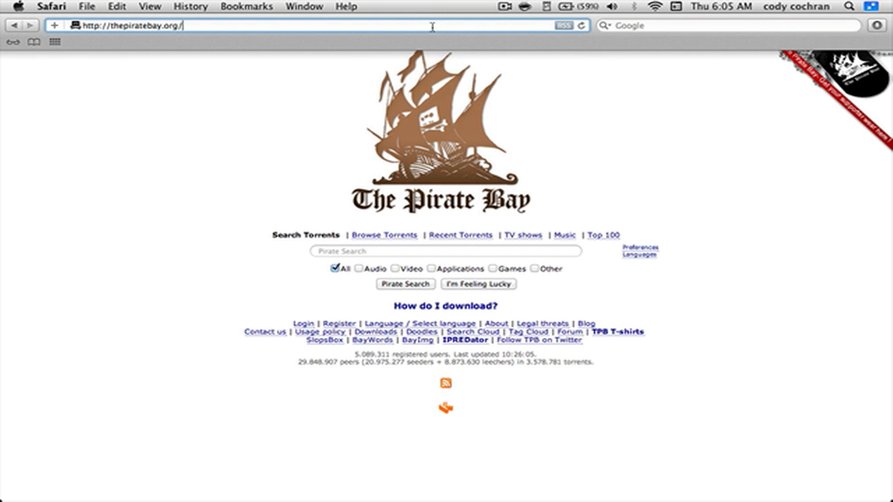
Navigate to google.com by letting the address bar autocomplete from 'g'
{"action": "type", "text": "google.com/"}
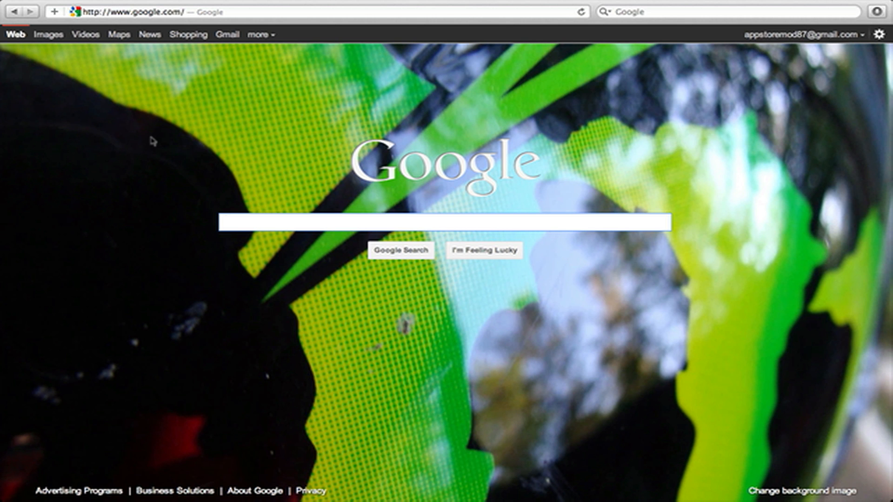
Exit full-screen to a normal Google window and place the cursor in the search field
{"action": "left_click", "coordinate": [447, 223]}
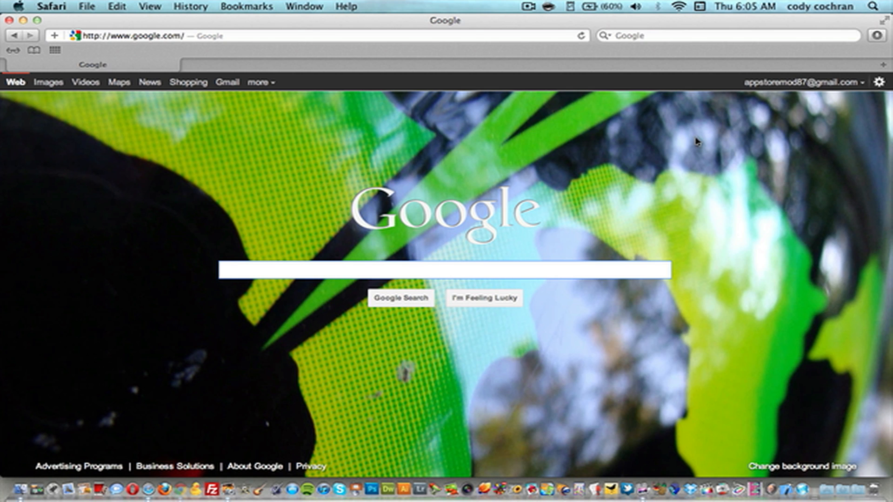
{"action": "left_click", "coordinate": [444, 270]}
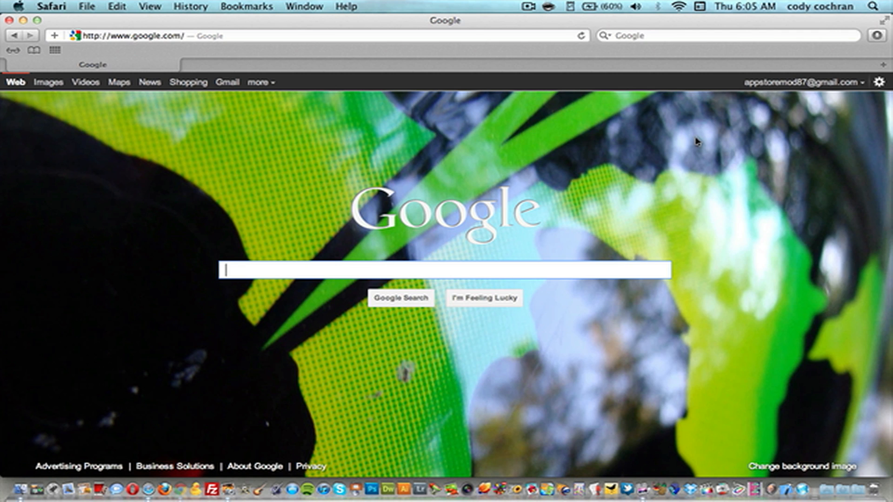